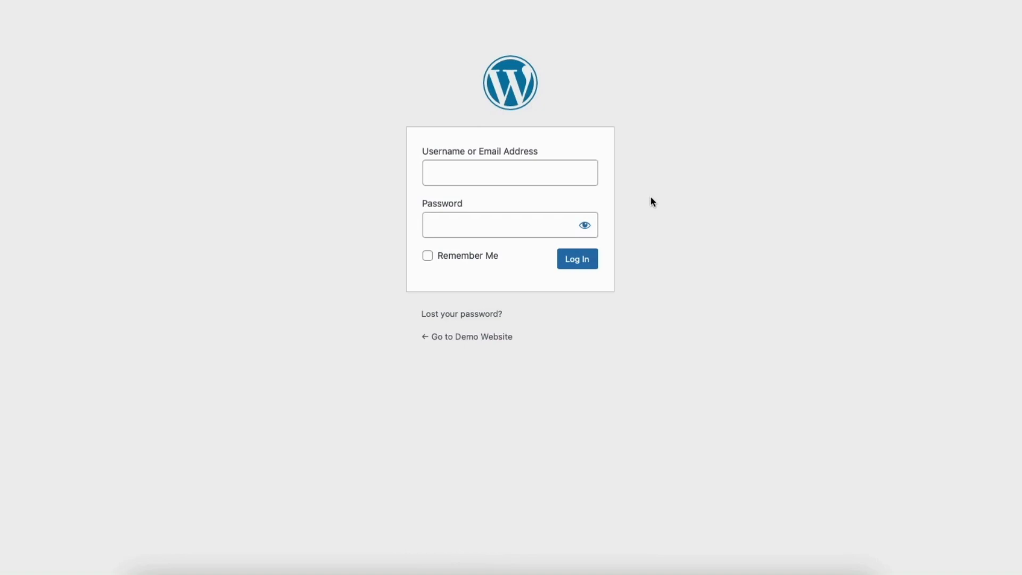
{"action": "mouse_move", "coordinate": [447, 316]}
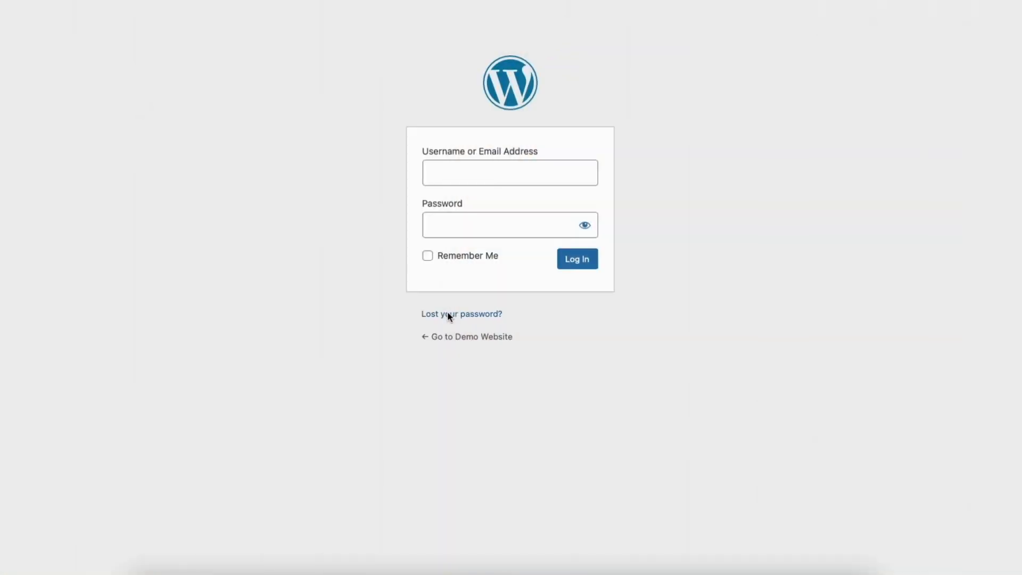
Step: Request a password-reset email through the 'Lost your password?' form and Get New Password
{"action": "left_click", "coordinate": [462, 313]}
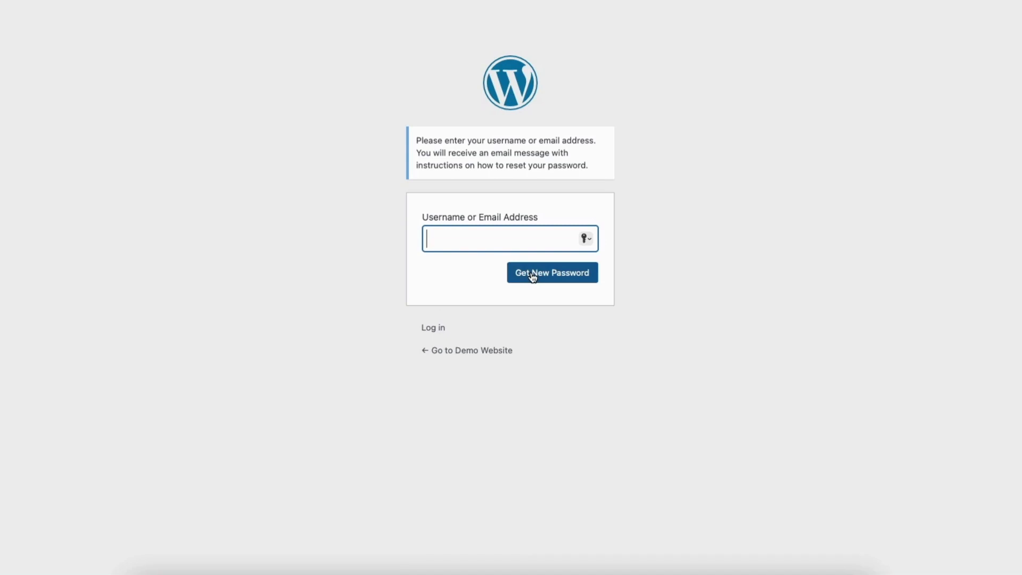
{"action": "left_click", "coordinate": [551, 272]}
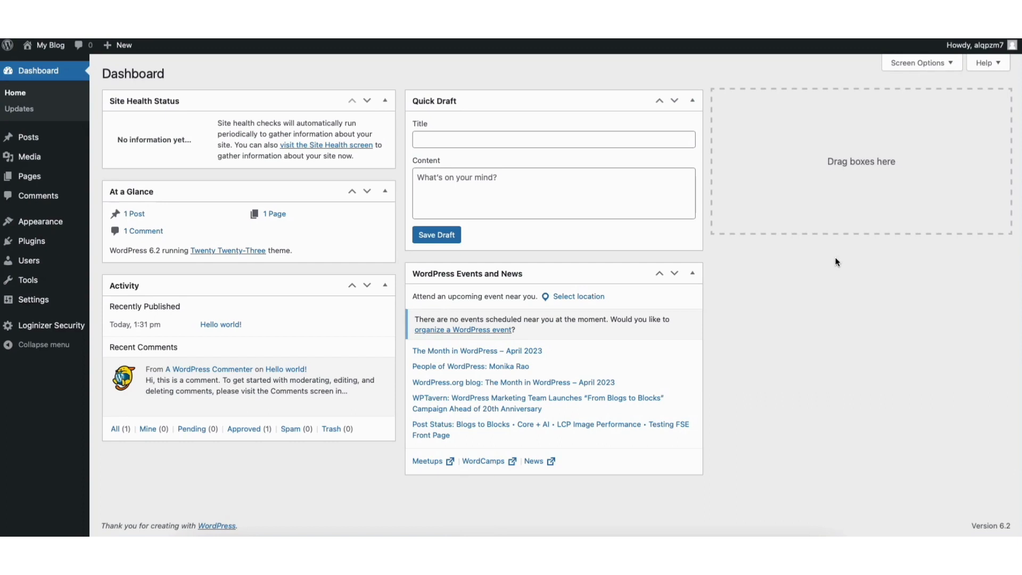
{"action": "mouse_move", "coordinate": [950, 115]}
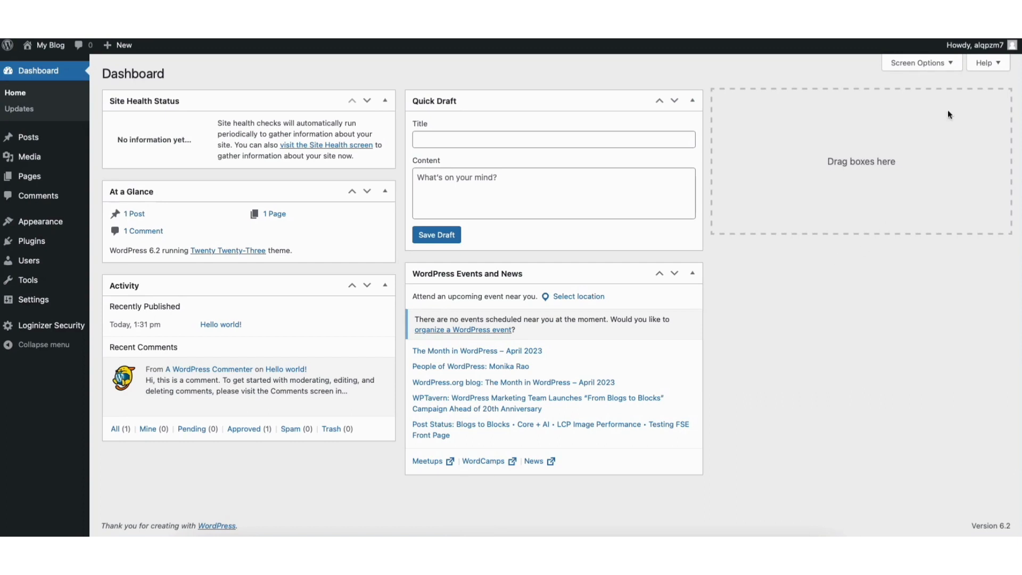
{"action": "left_click", "coordinate": [981, 44]}
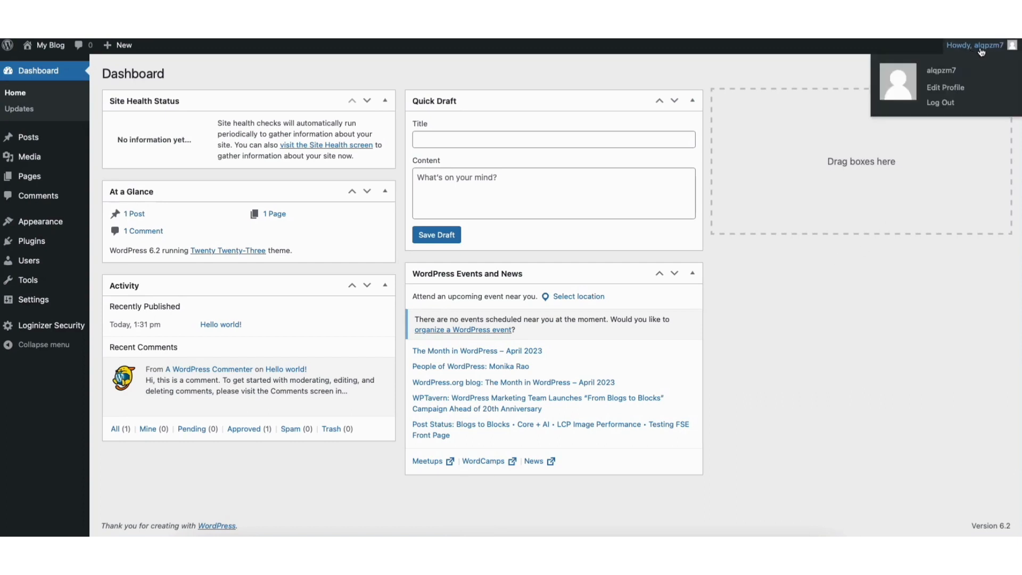
{"action": "mouse_move", "coordinate": [950, 86]}
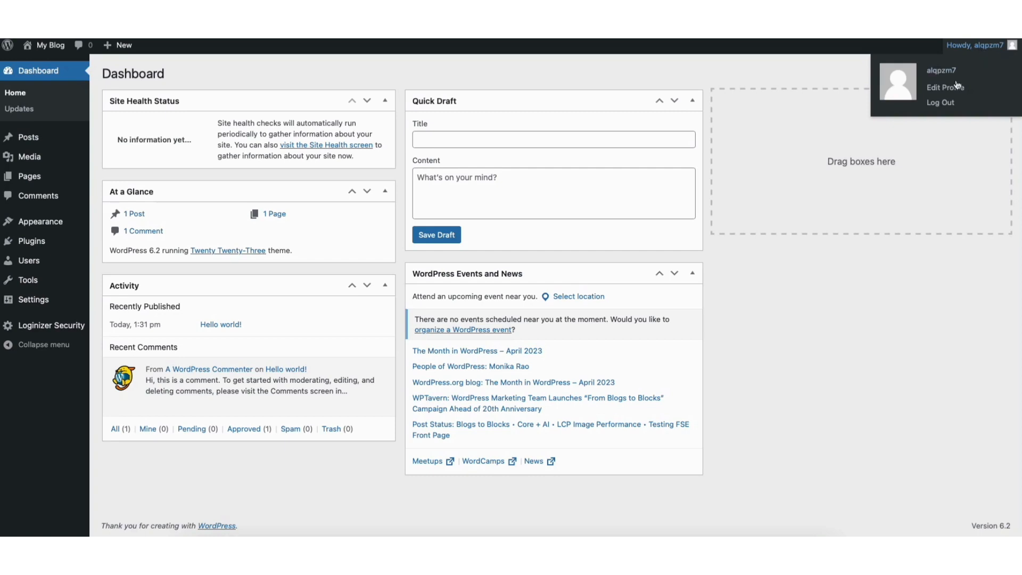
{"action": "mouse_move", "coordinate": [950, 89]}
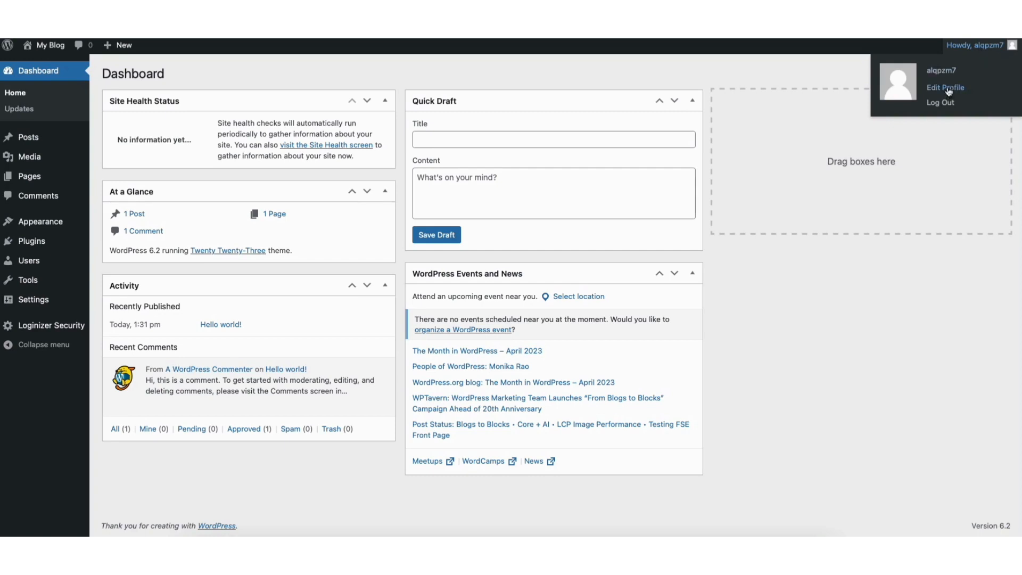
{"action": "left_click", "coordinate": [945, 88]}
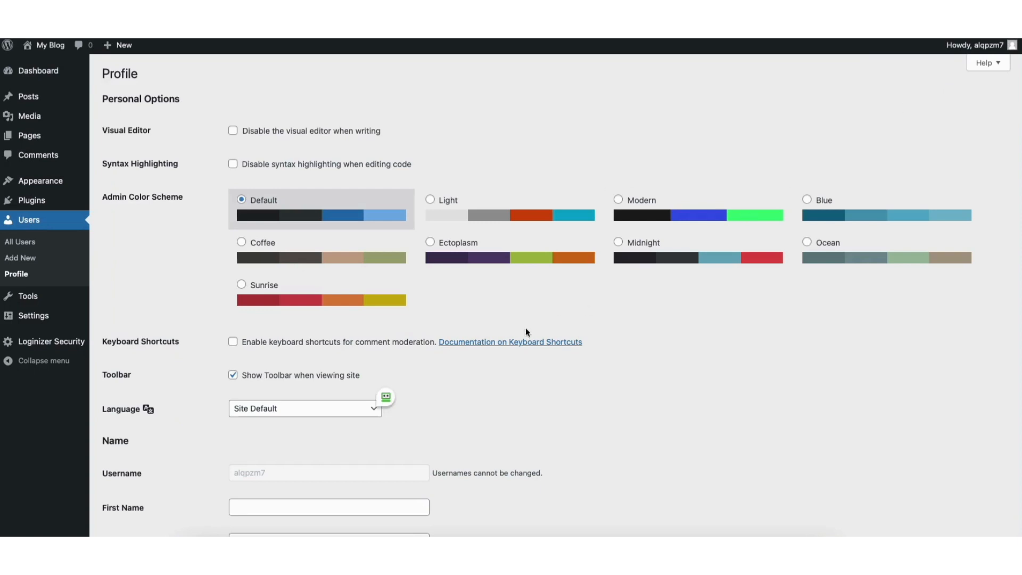
{"action": "left_click", "coordinate": [32, 70]}
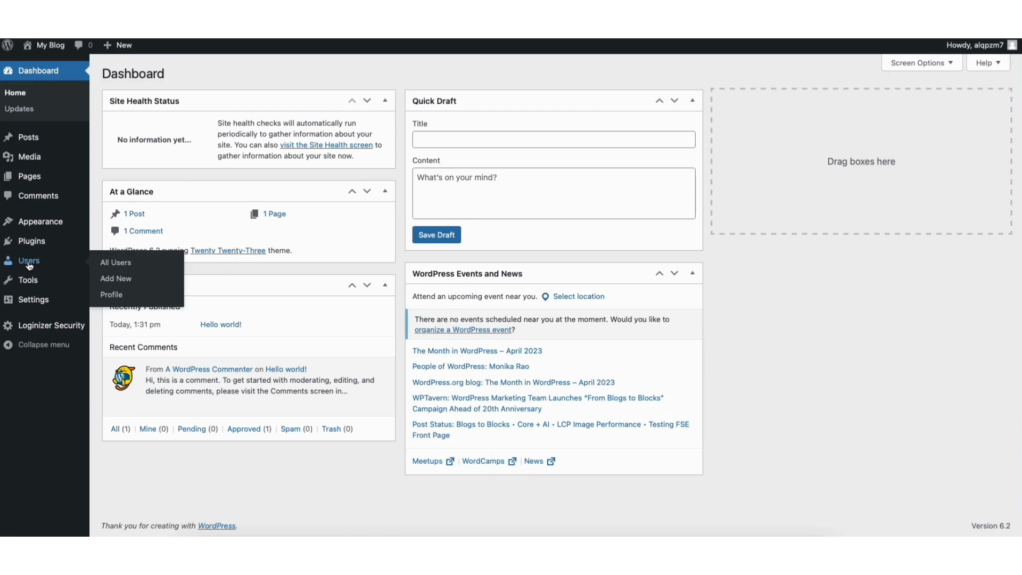
{"action": "mouse_move", "coordinate": [121, 279]}
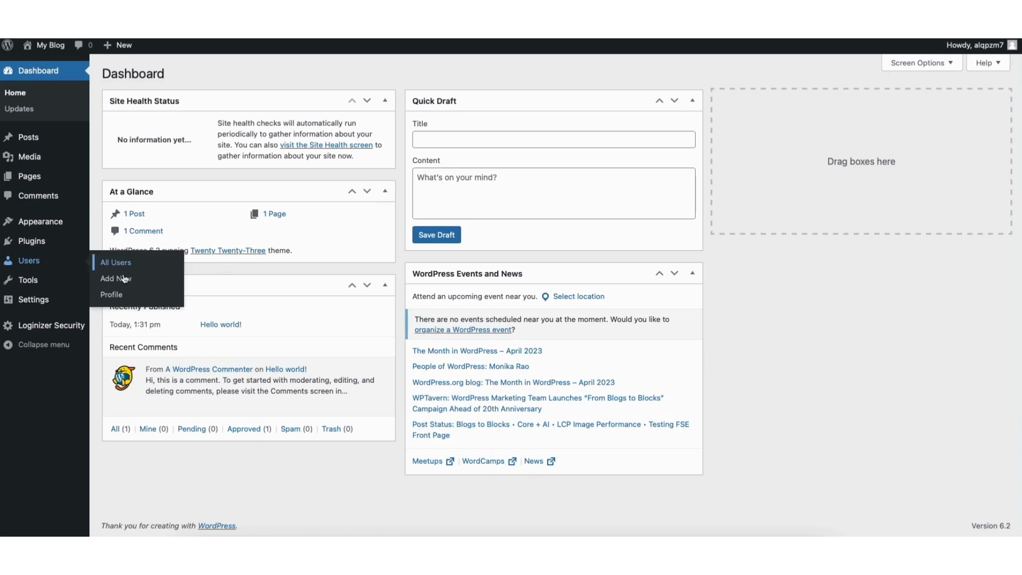
Step: Go to your own Profile page from the Users menu
{"action": "left_click", "coordinate": [112, 294]}
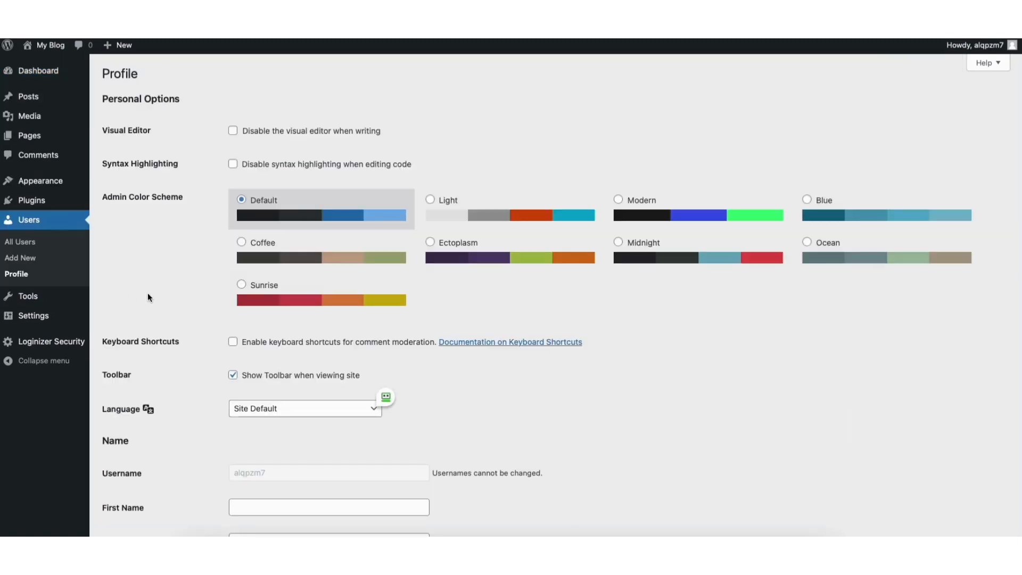
{"action": "mouse_move", "coordinate": [1002, 162]}
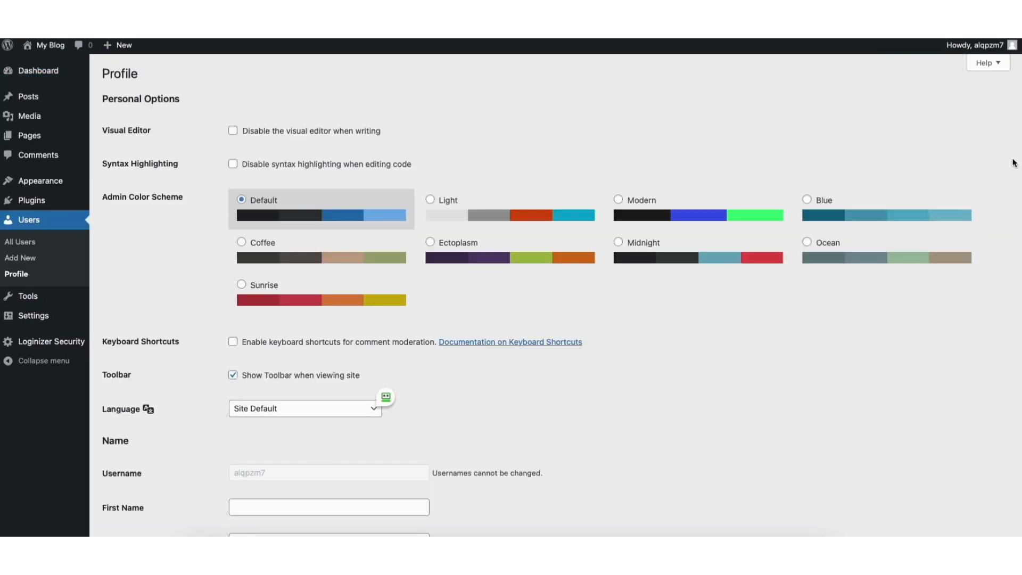
Step: Generate a strong new password with Set New Password under Account Management
{"action": "scroll", "scroll_direction": "down", "scroll_amount": 3}
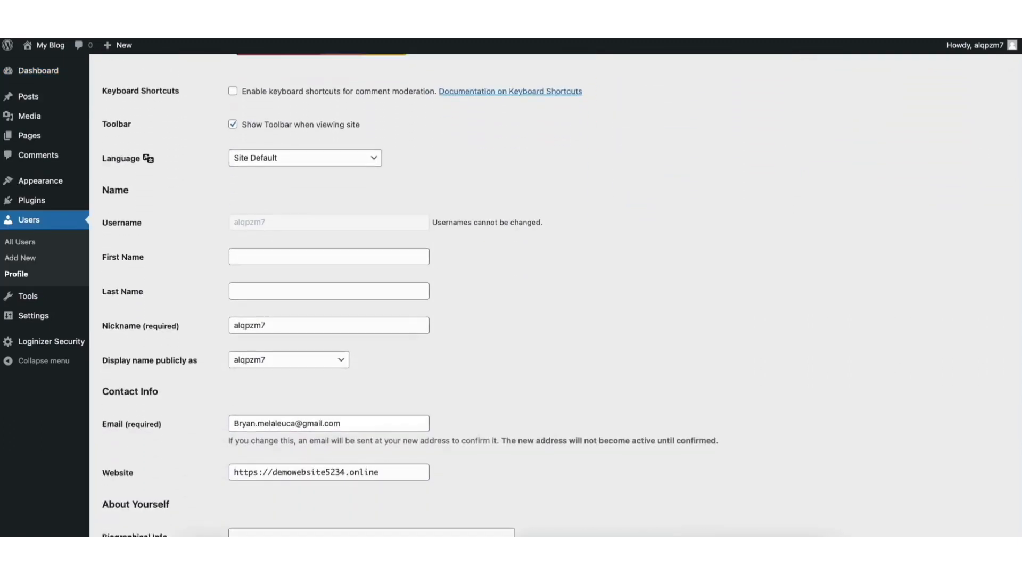
{"action": "scroll", "scroll_direction": "down", "scroll_amount": 3}
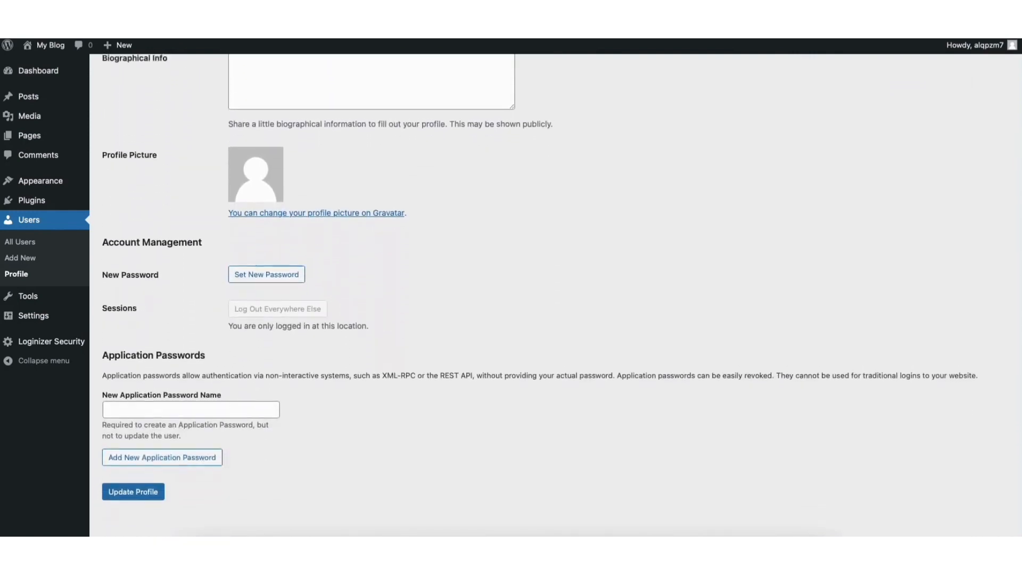
{"action": "scroll", "scroll_direction": "down", "scroll_amount": 3}
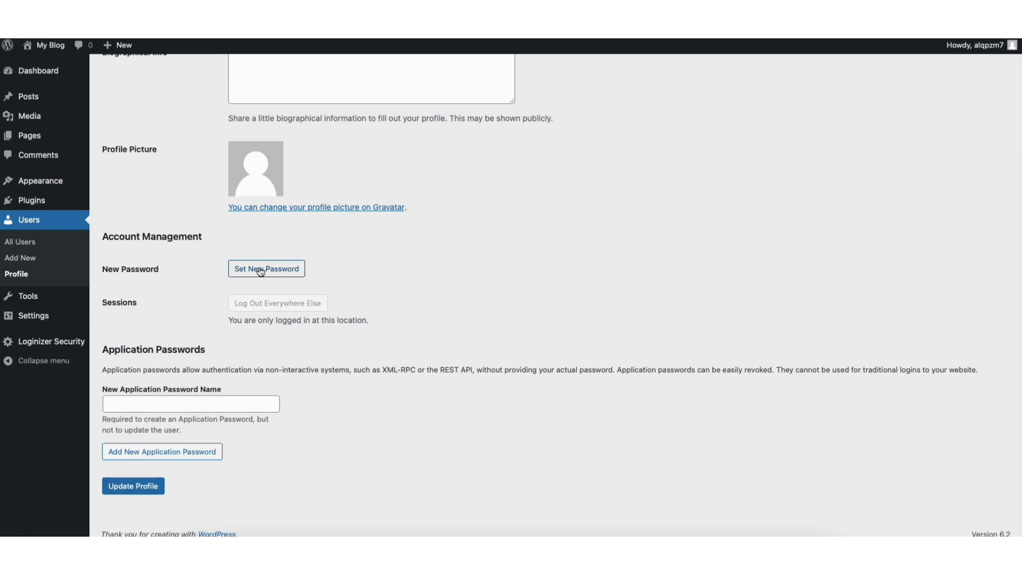
{"action": "left_click", "coordinate": [267, 268]}
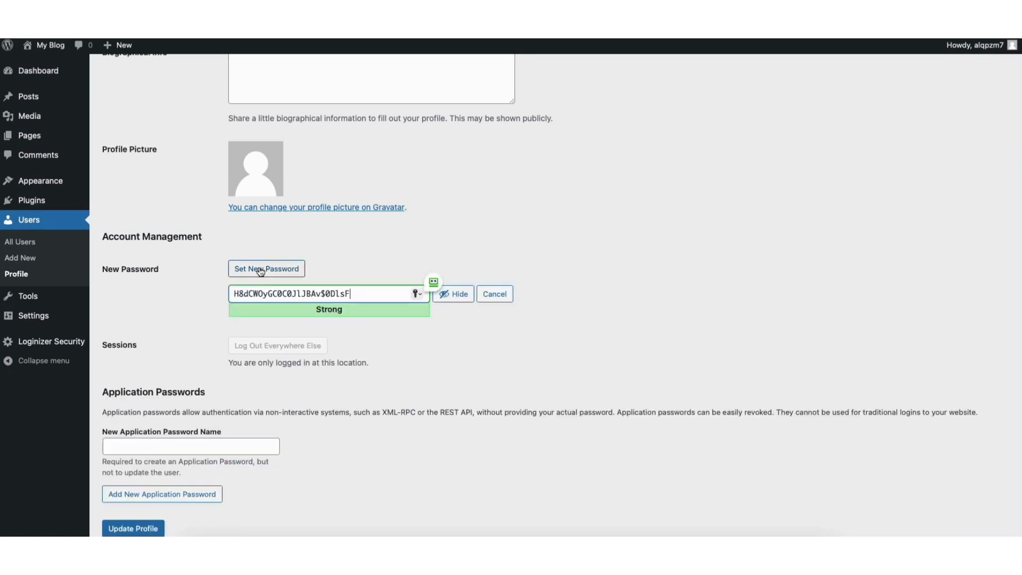
{"action": "mouse_move", "coordinate": [264, 294]}
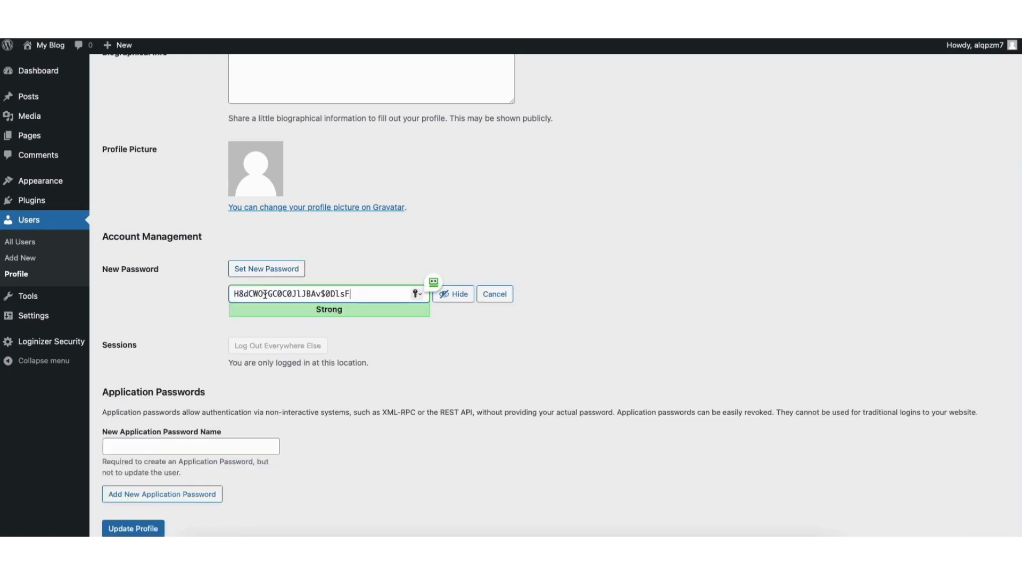